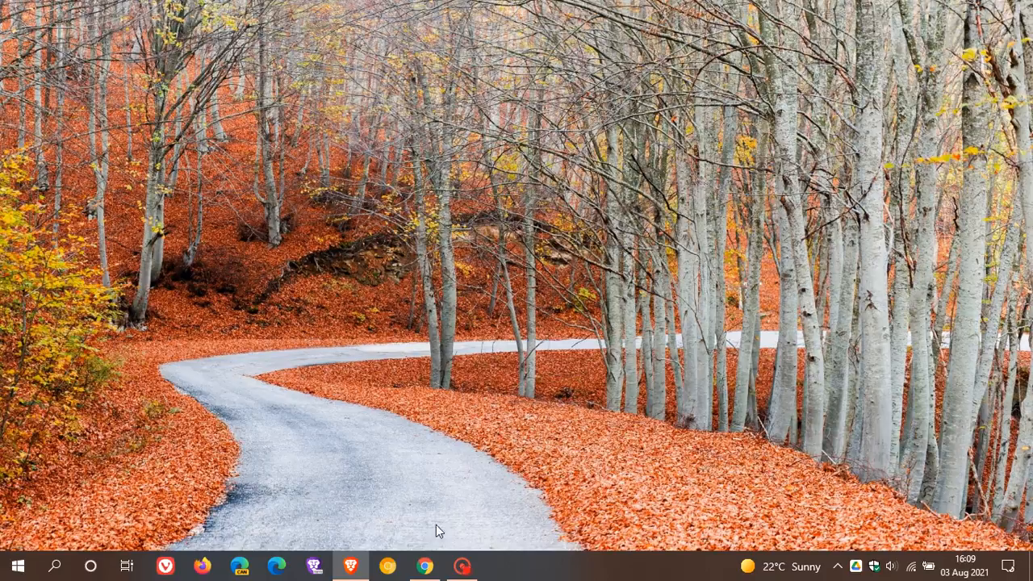
# - View the Microsoft SwiftKey Beta Play Store page and scroll through it
pyautogui.click(421, 569)
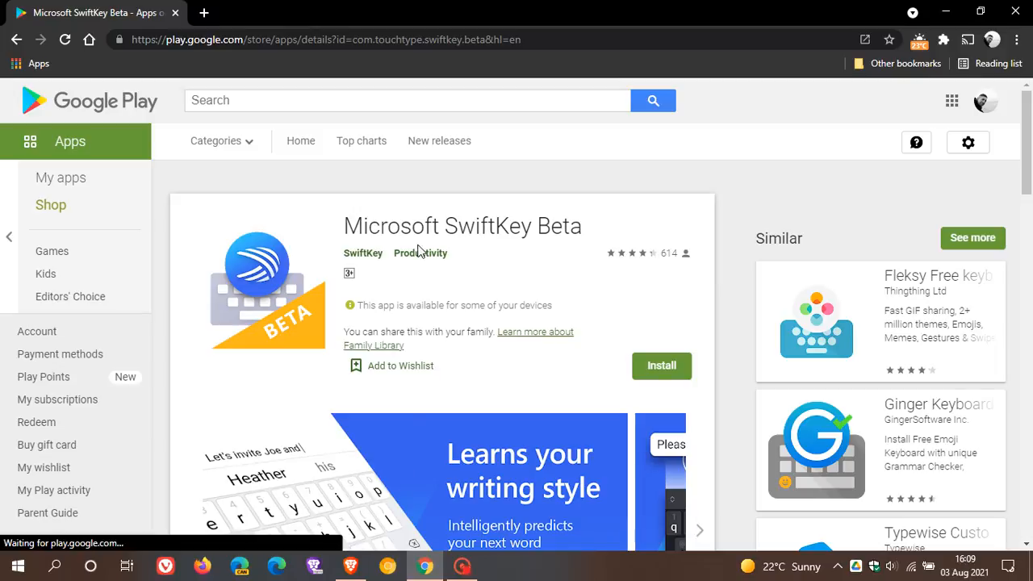
pyautogui.moveTo(572, 250)
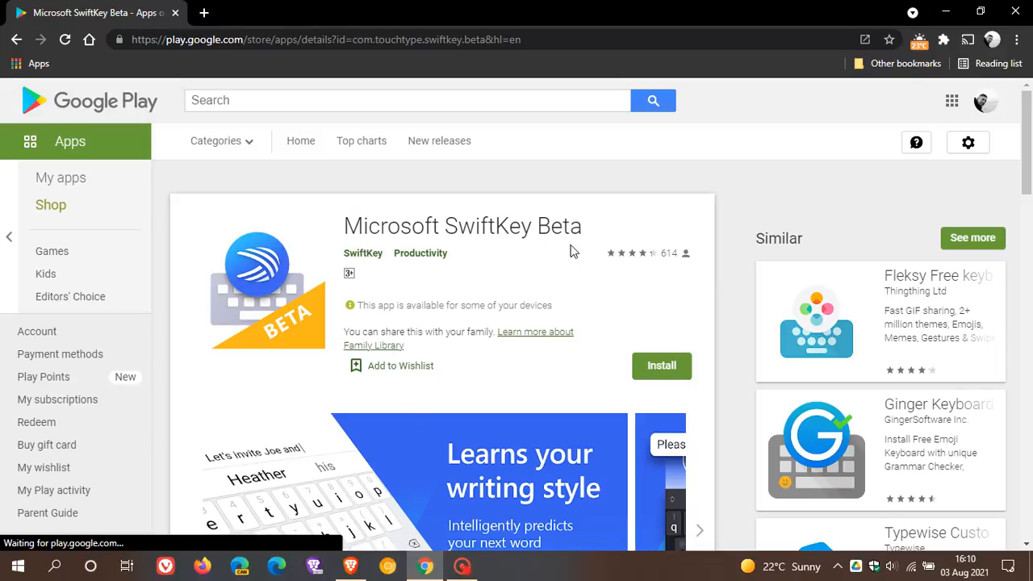
pyautogui.scroll(-3)
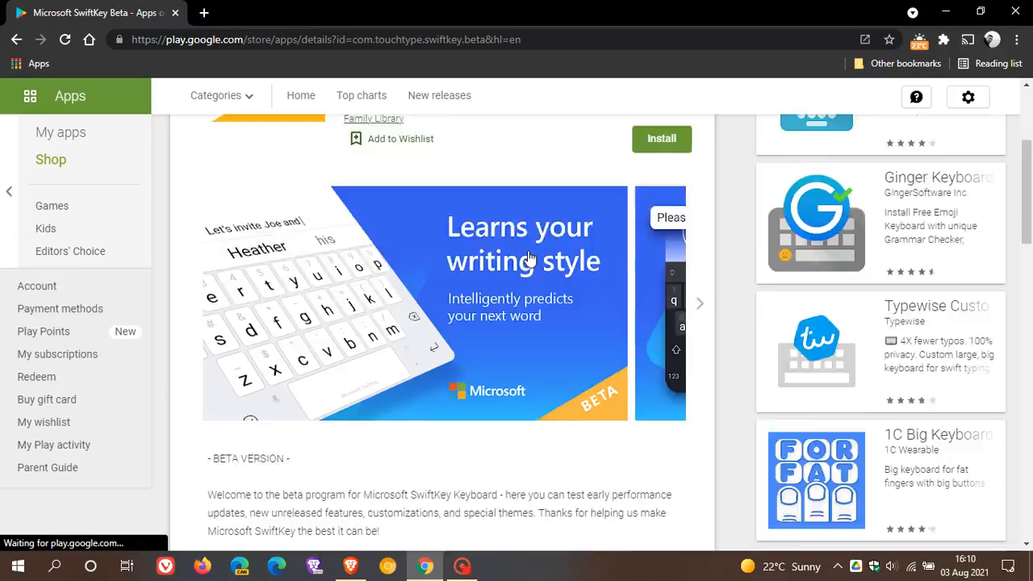
pyautogui.scroll(-3)
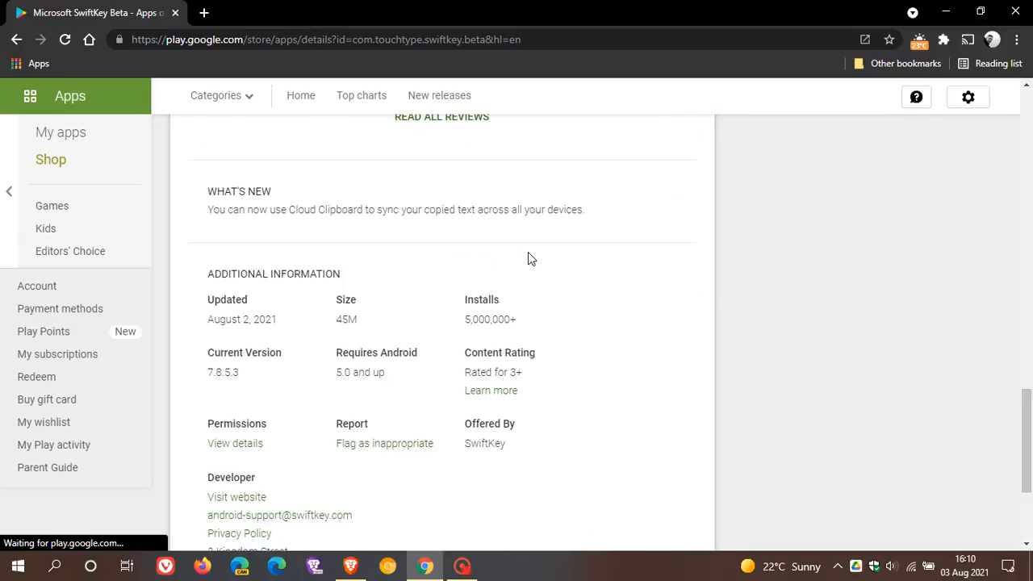
pyautogui.moveTo(320, 234)
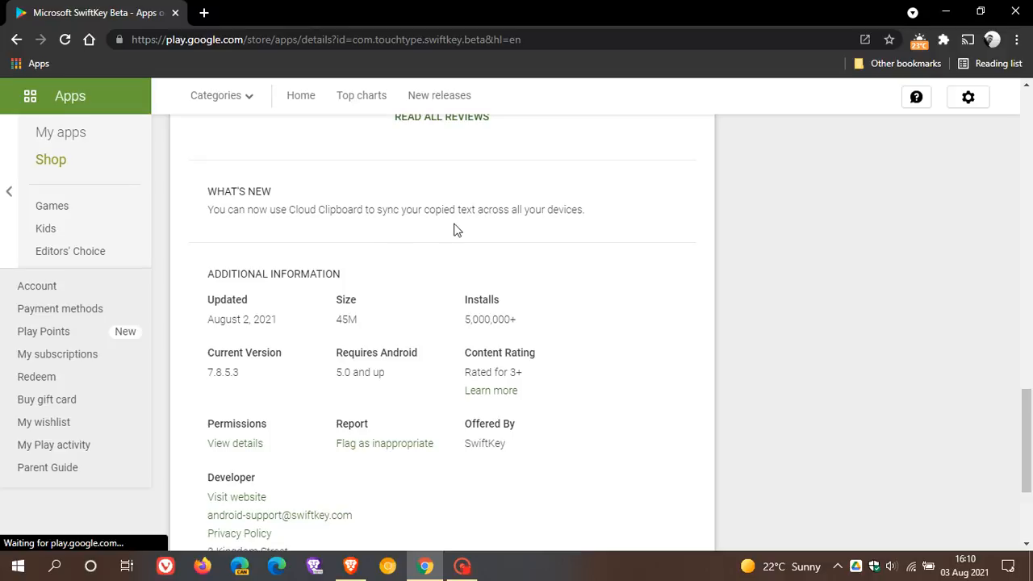
pyautogui.moveTo(595, 227)
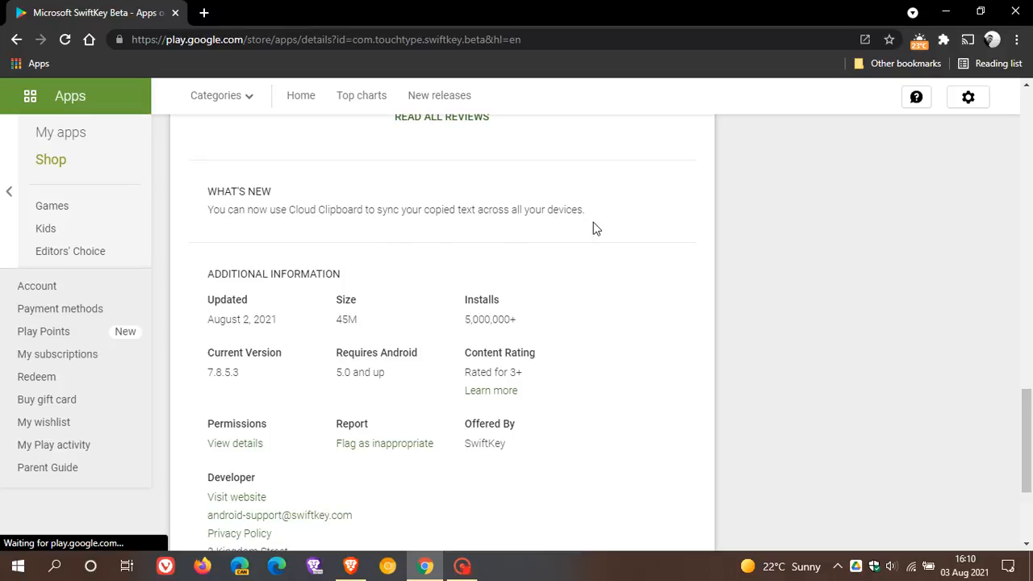
pyautogui.moveTo(275, 387)
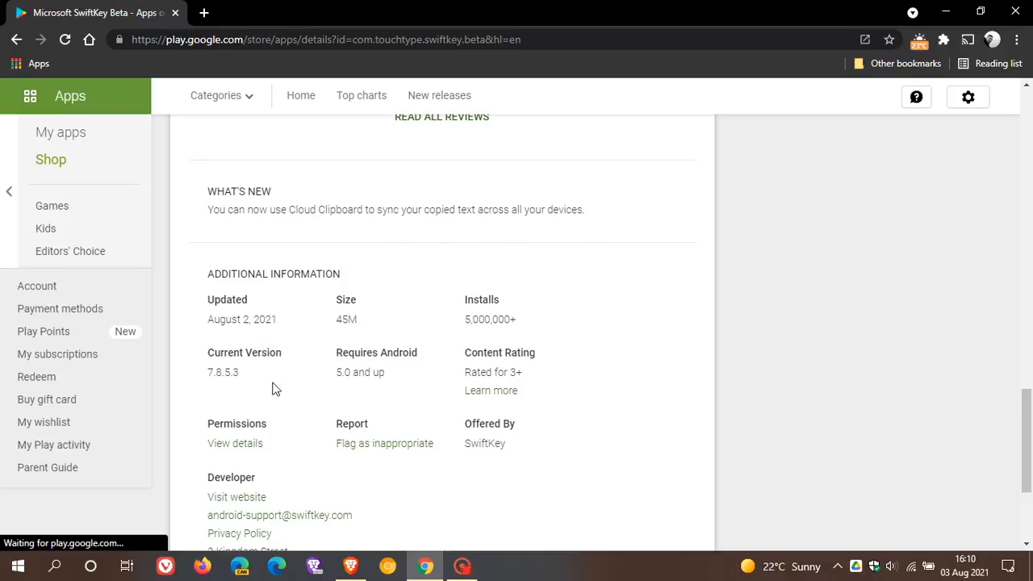
pyautogui.moveTo(226, 390)
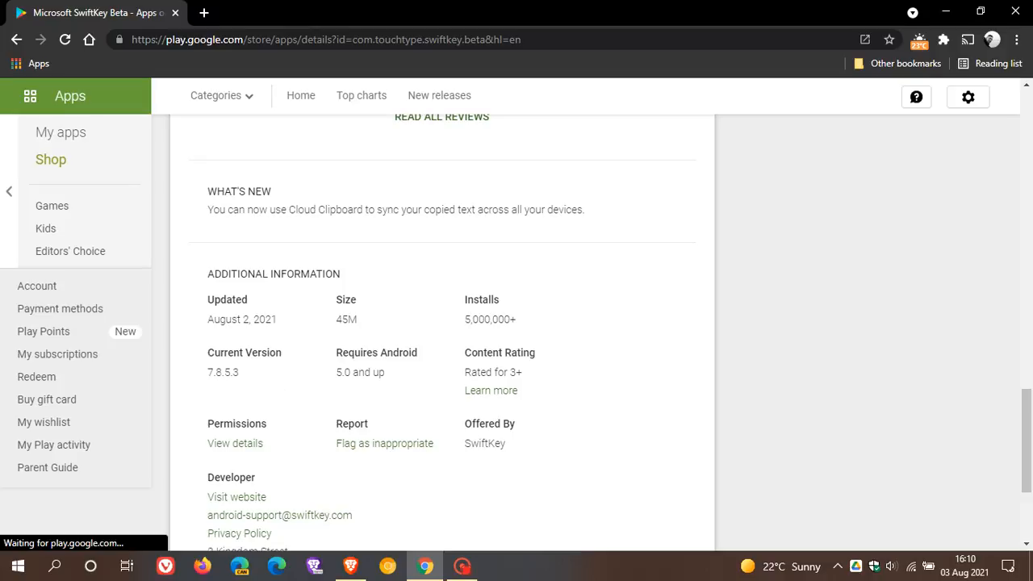
pyautogui.moveTo(471, 235)
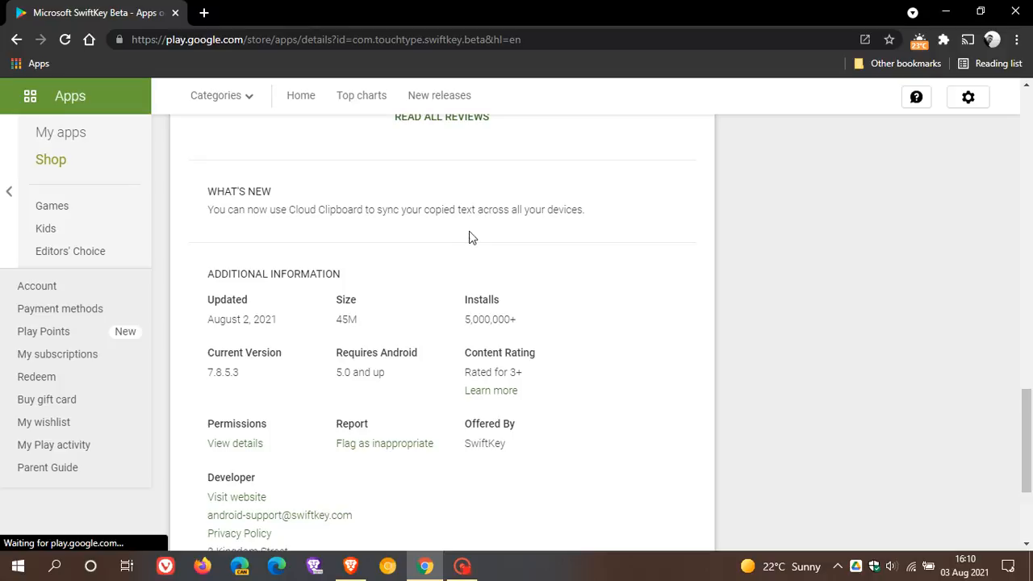
pyautogui.moveTo(950, 11)
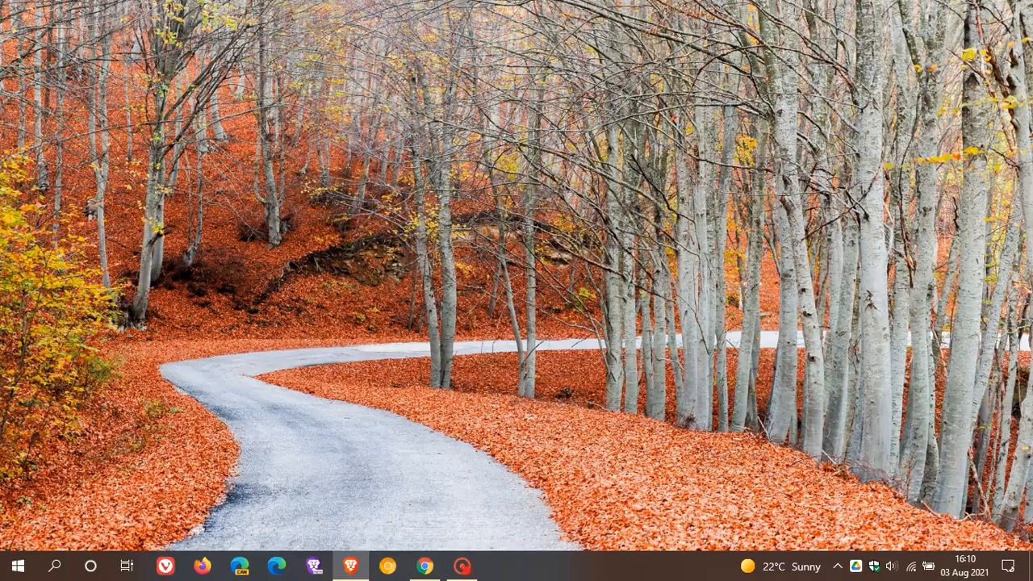
pyautogui.moveTo(162, 339)
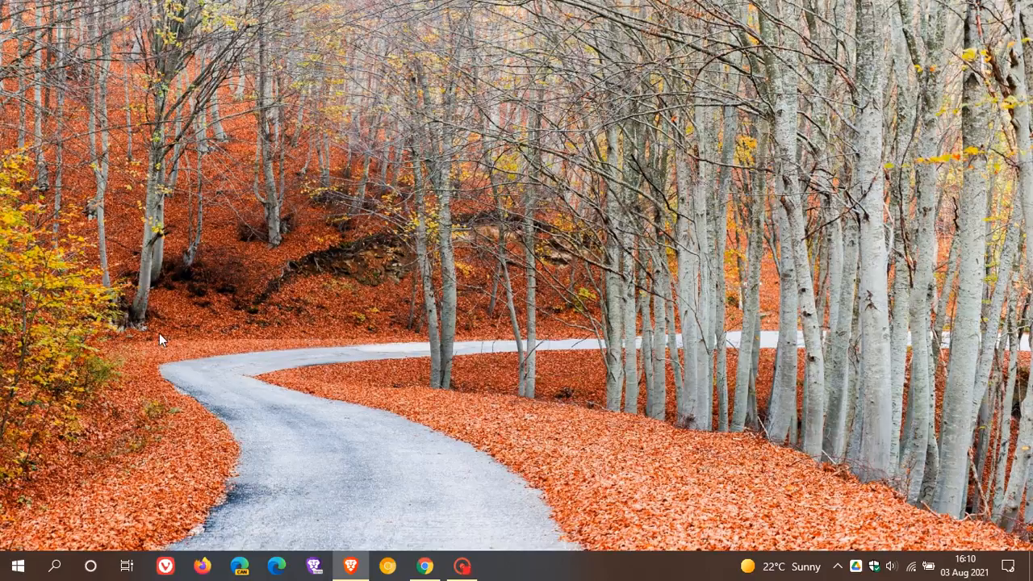
# - Open Windows Settings and go to the System section
pyautogui.click(19, 565)
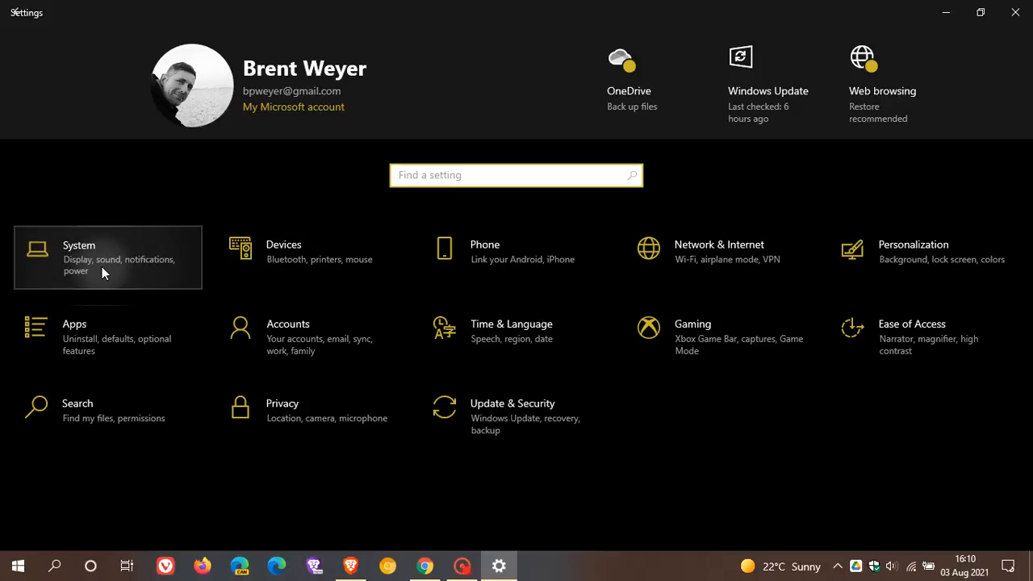
pyautogui.click(79, 259)
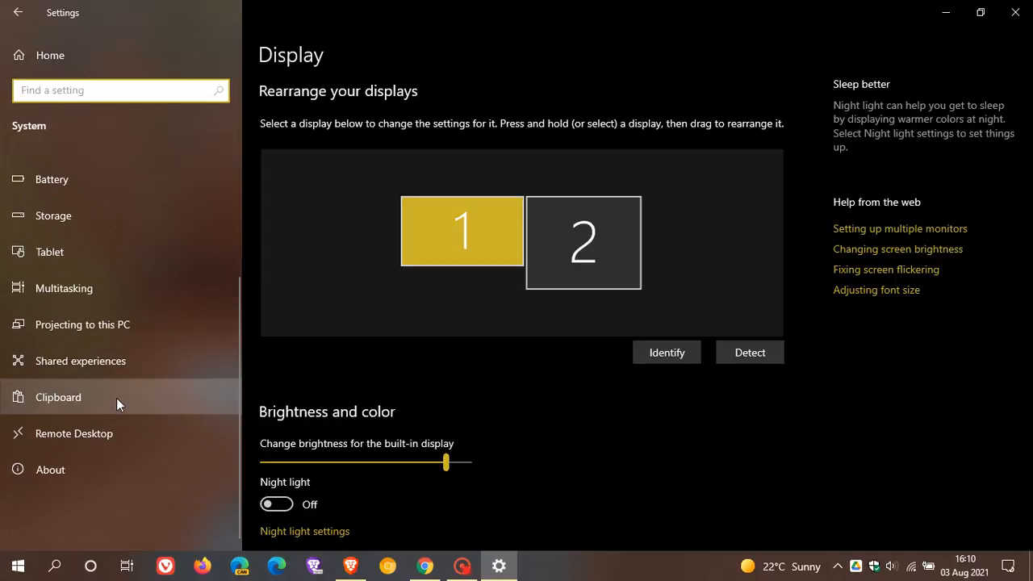
# - In Clipboard settings, switch Sync across devices on alongside clipboard history
pyautogui.click(58, 397)
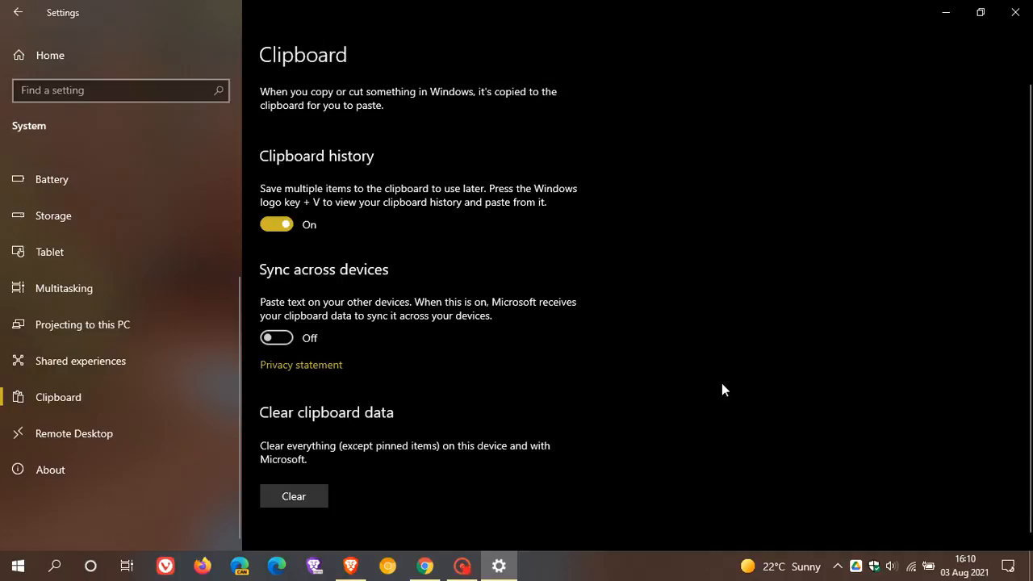
pyautogui.moveTo(719, 310)
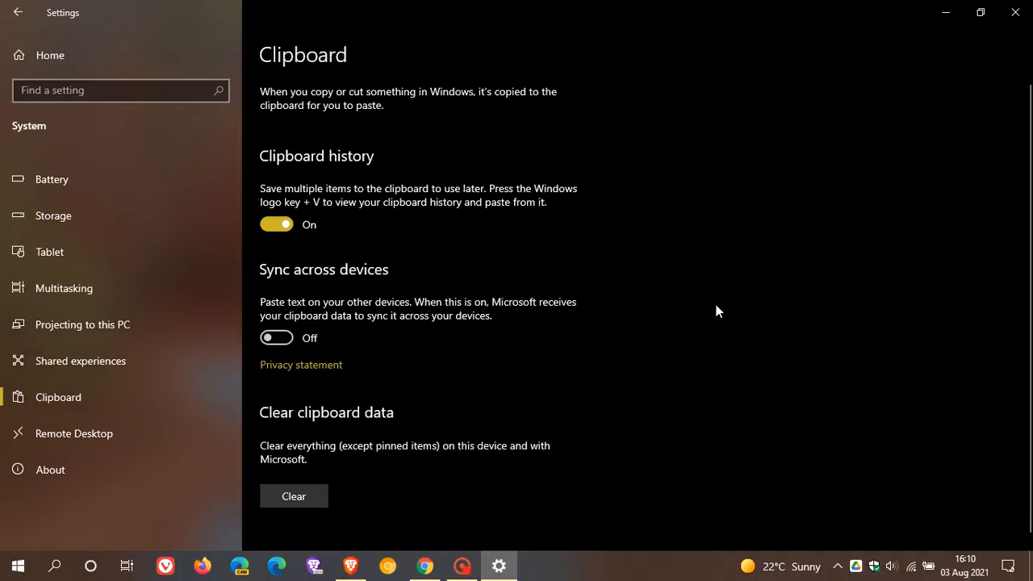
pyautogui.moveTo(708, 313)
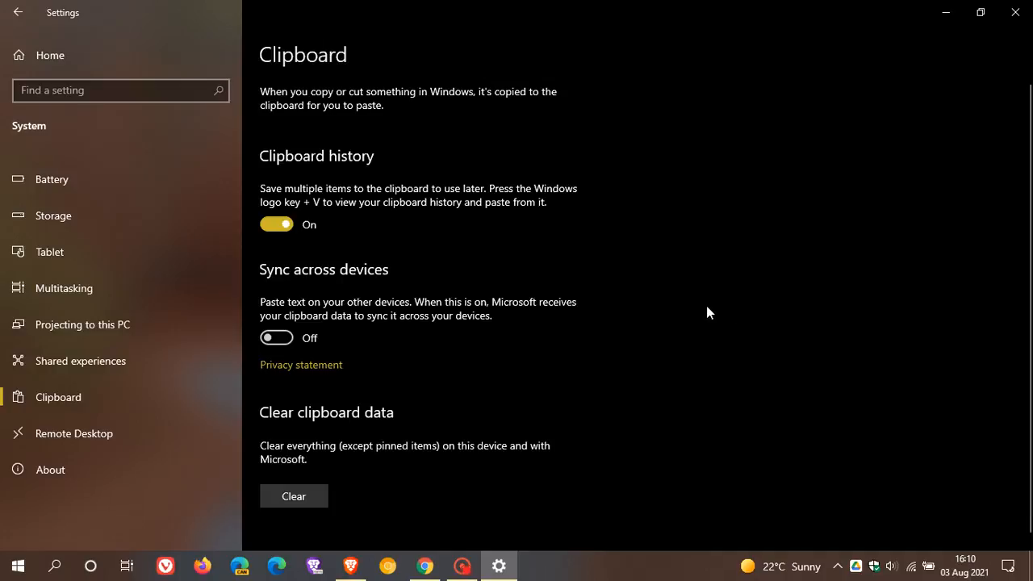
pyautogui.moveTo(723, 306)
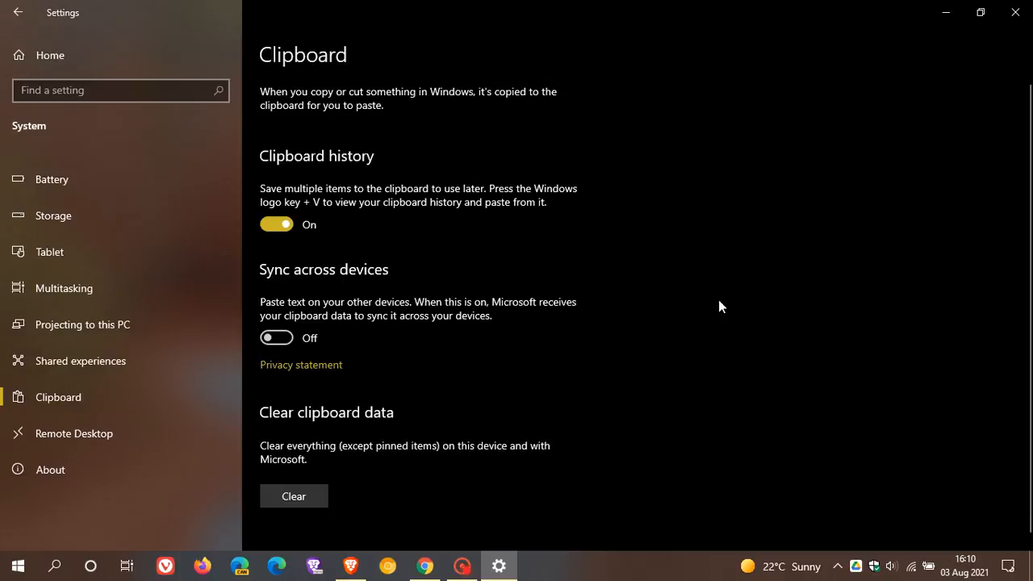
pyautogui.moveTo(745, 299)
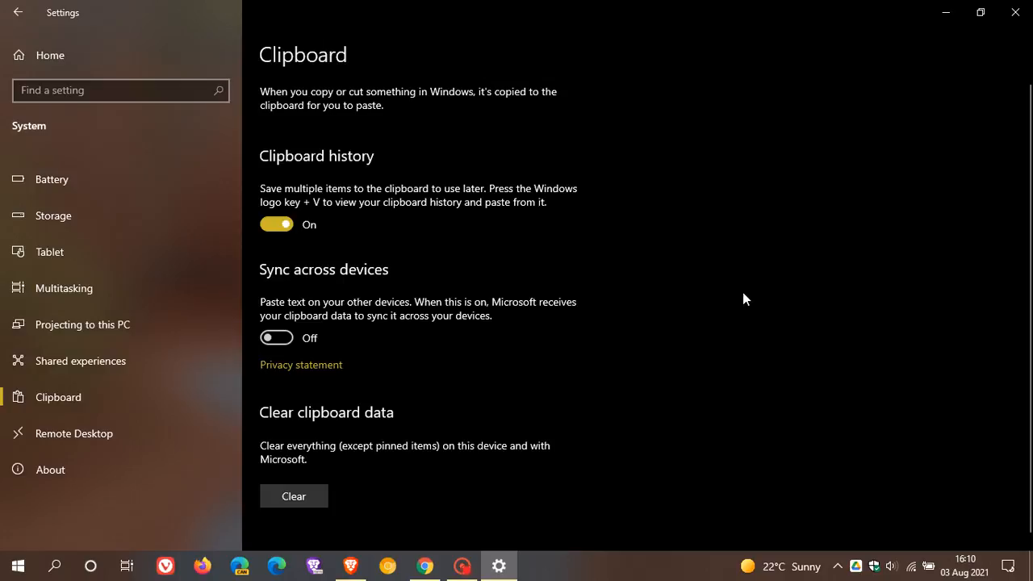
pyautogui.moveTo(714, 293)
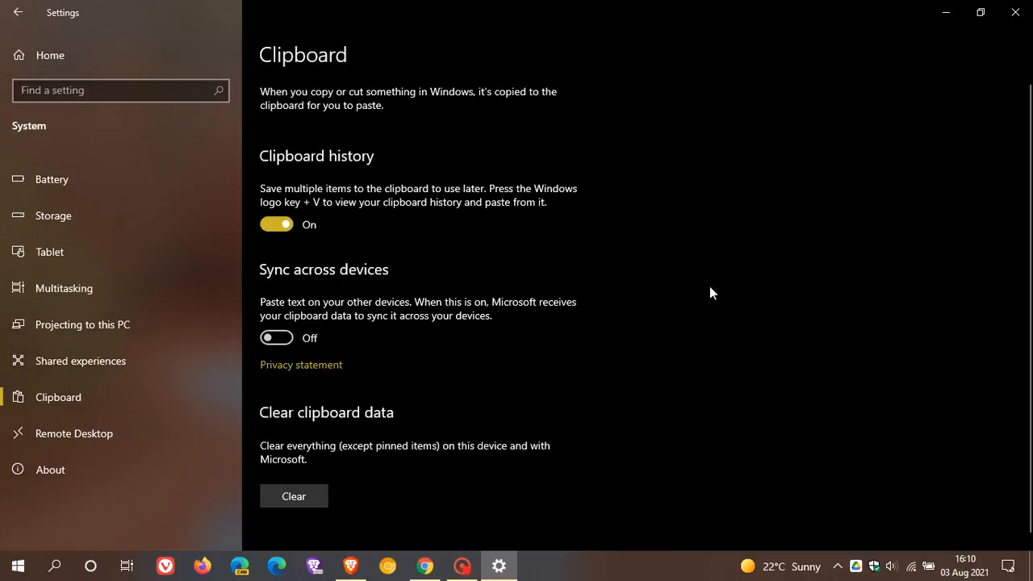
pyautogui.moveTo(718, 297)
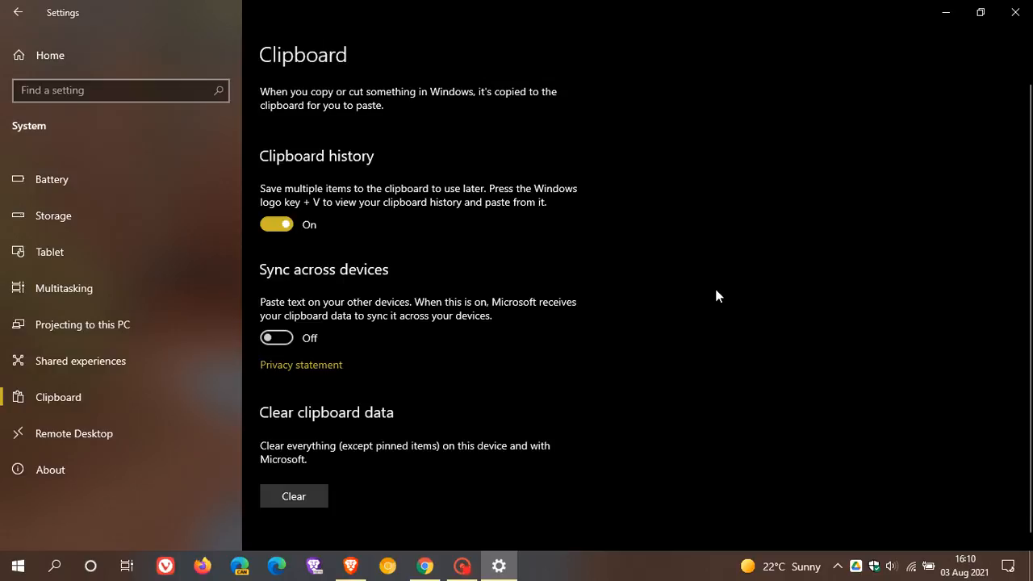
pyautogui.moveTo(636, 284)
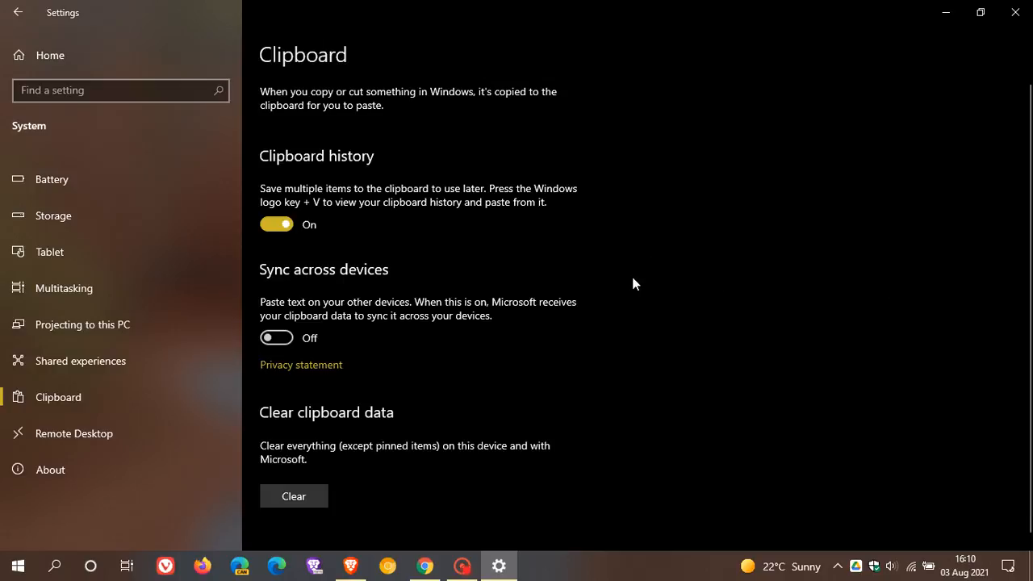
pyautogui.moveTo(710, 279)
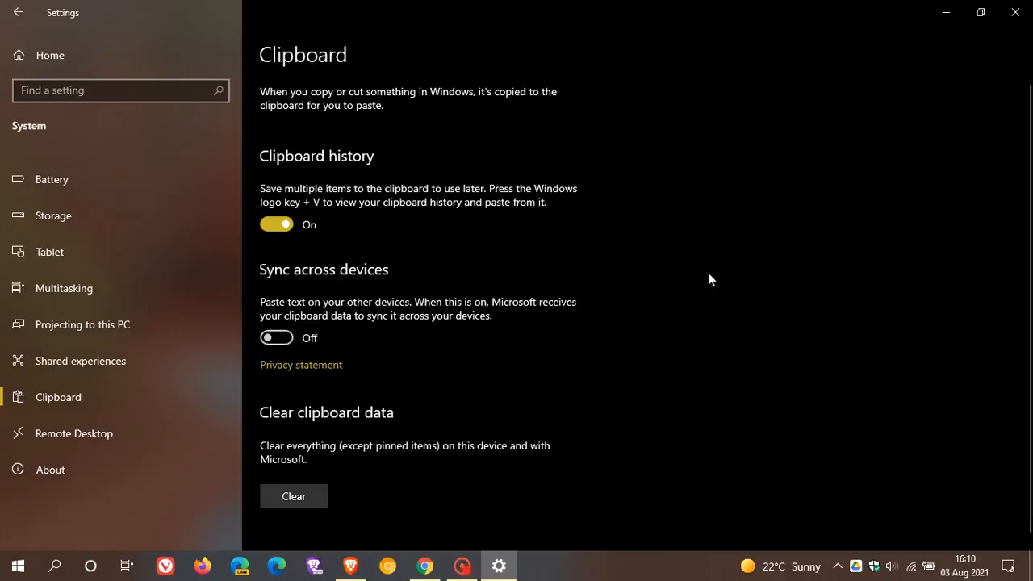
pyautogui.moveTo(701, 280)
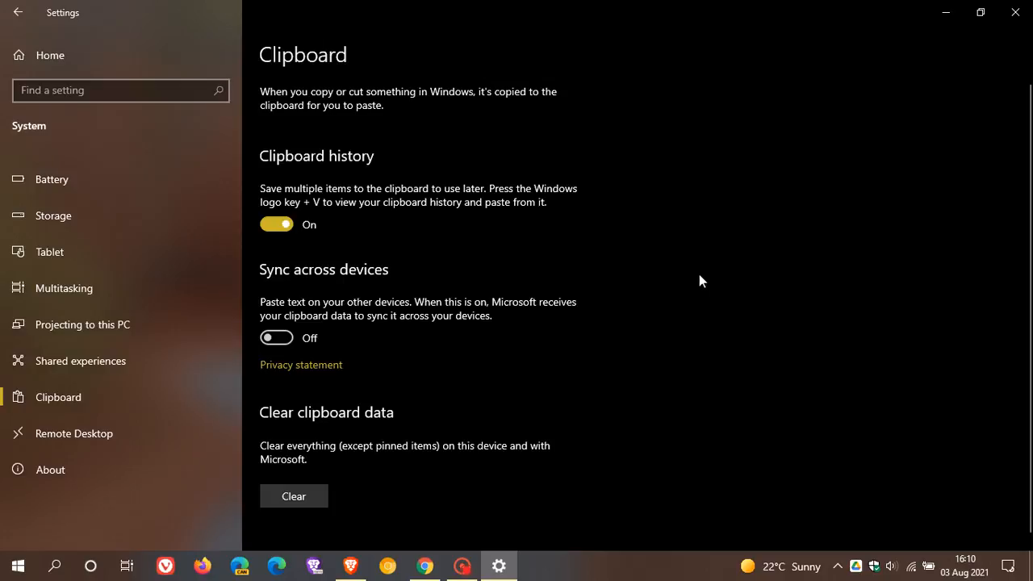
pyautogui.moveTo(400, 179)
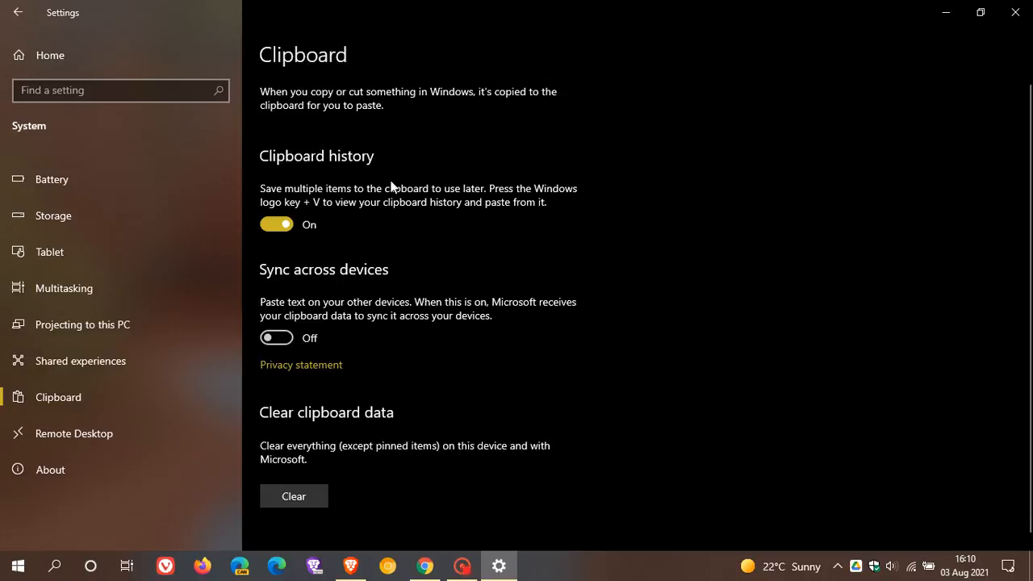
pyautogui.moveTo(376, 173)
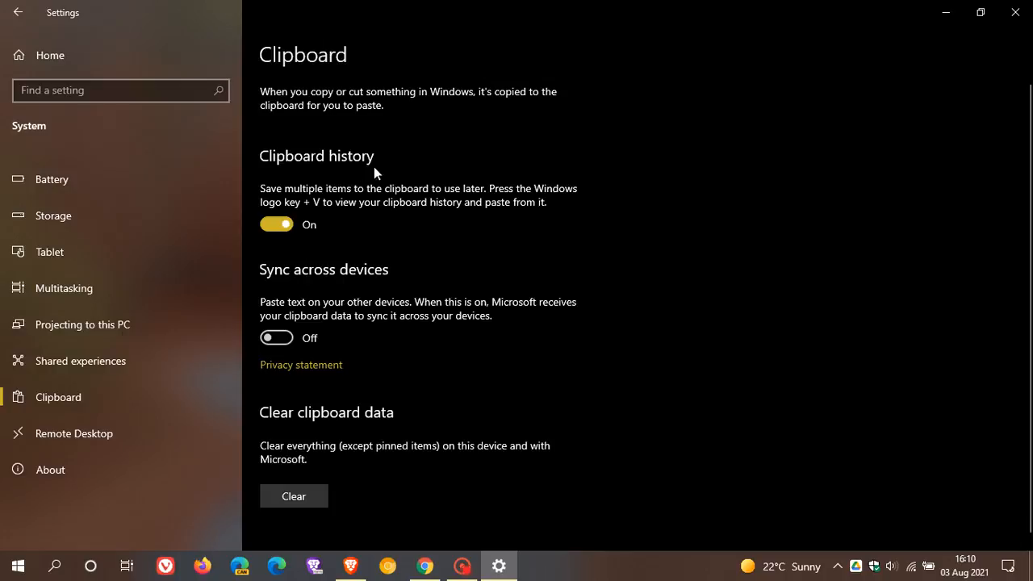
pyautogui.moveTo(297, 296)
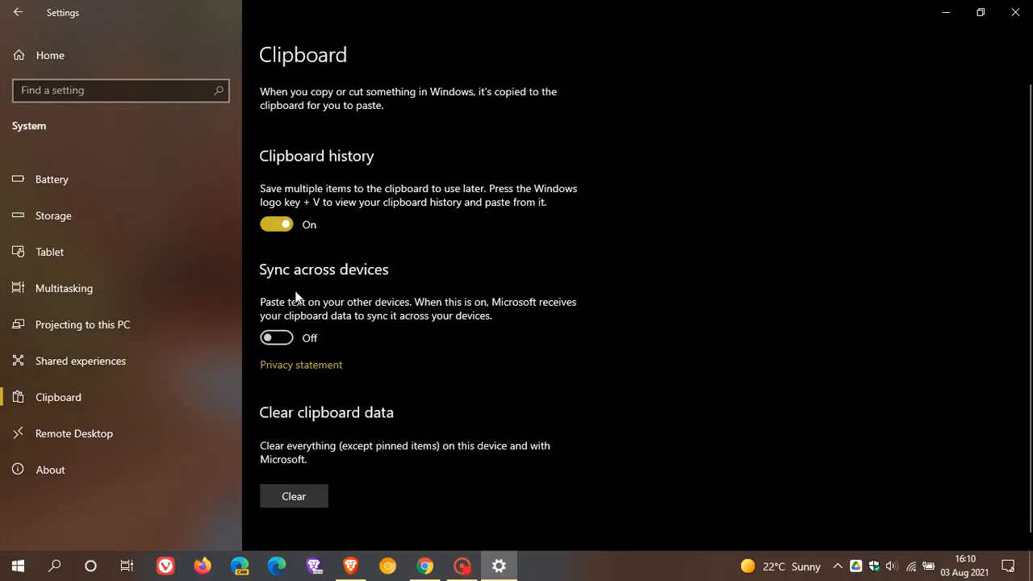
pyautogui.click(276, 338)
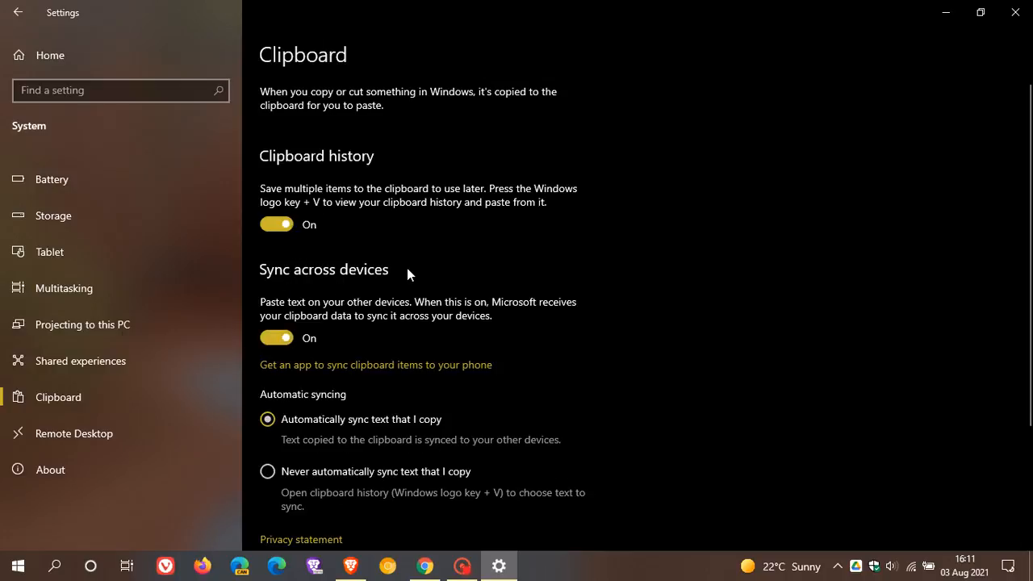
pyautogui.moveTo(704, 377)
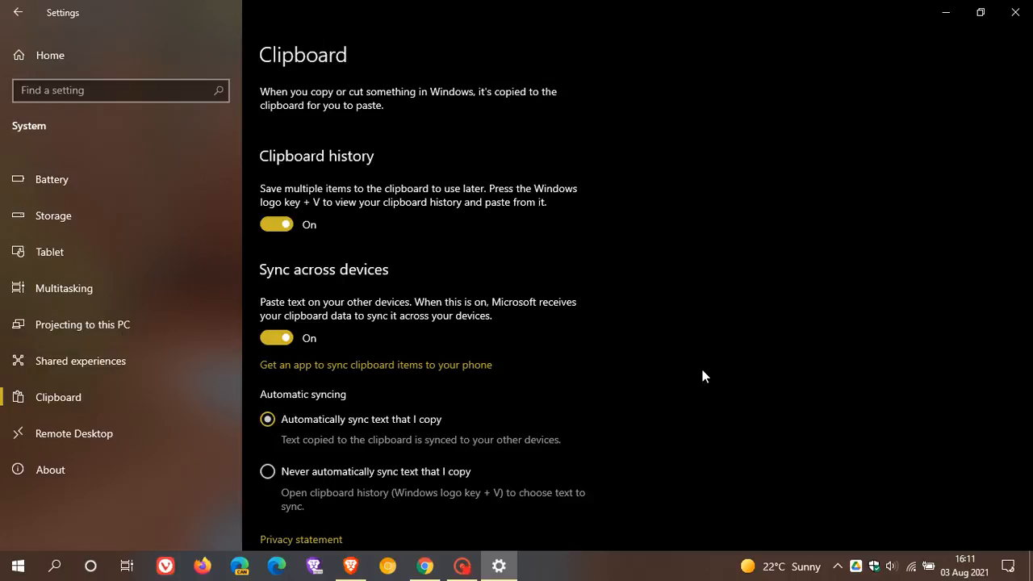
pyautogui.press('Win+V')
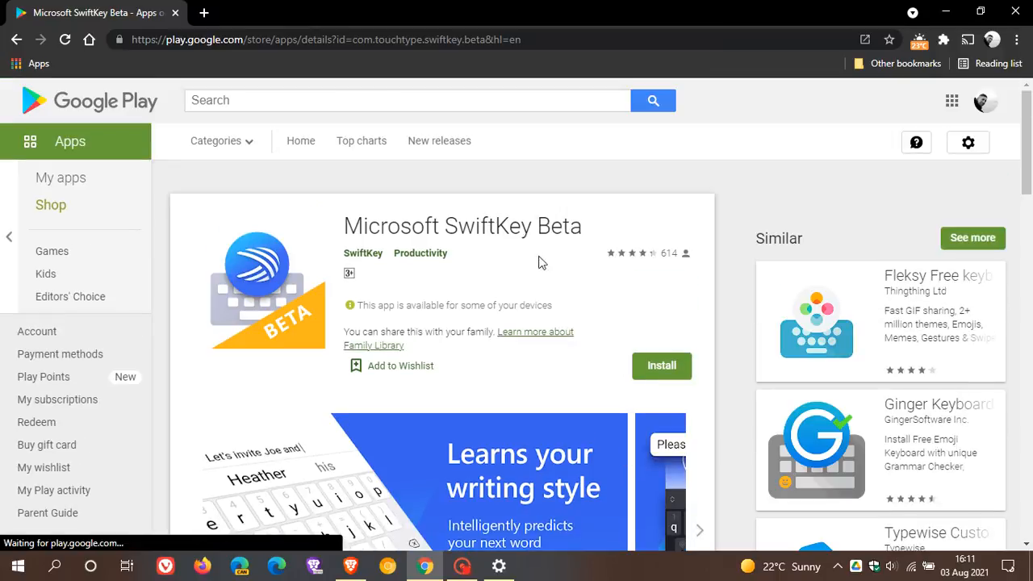
pyautogui.moveTo(568, 255)
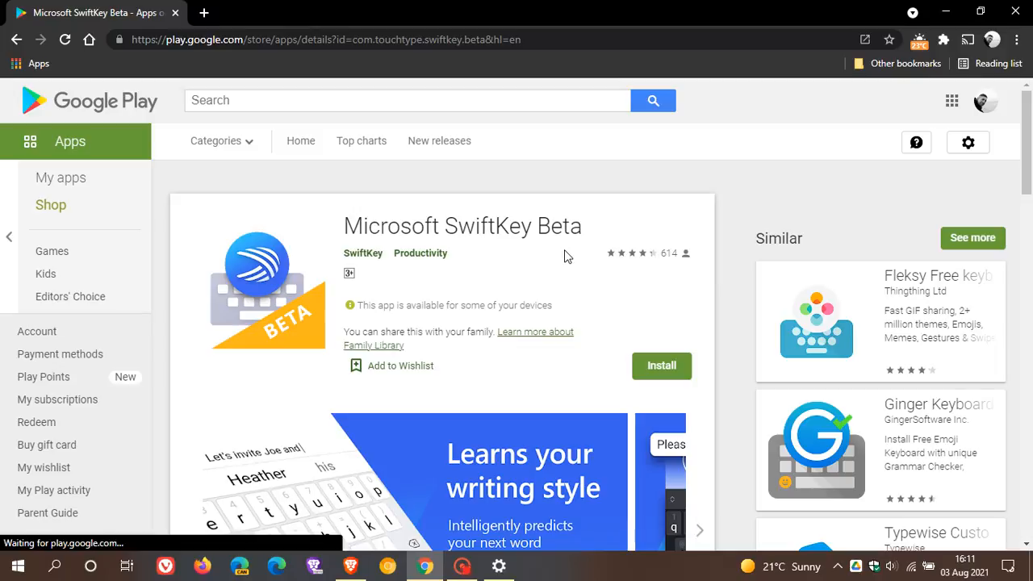
pyautogui.moveTo(553, 284)
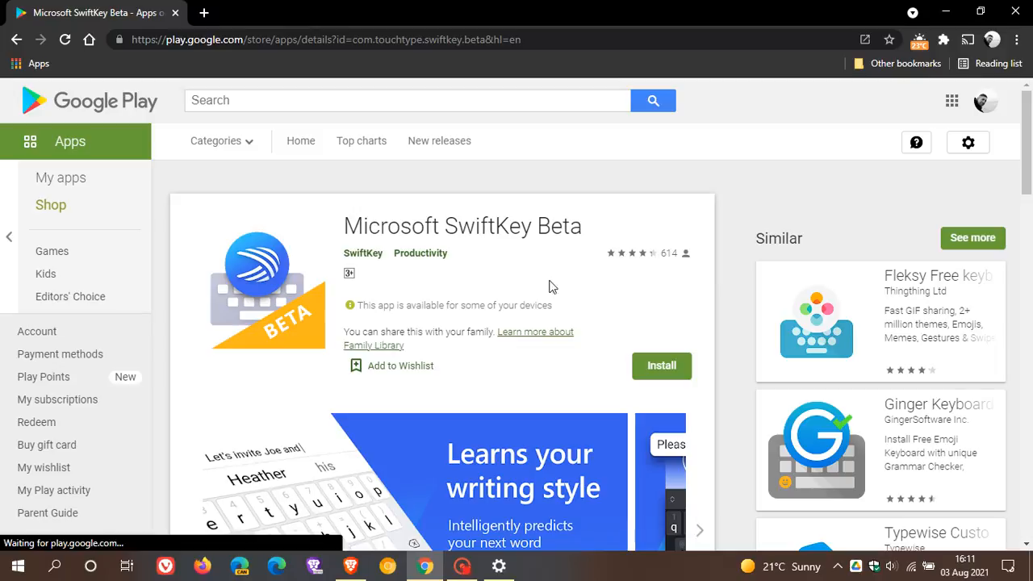
pyautogui.moveTo(542, 277)
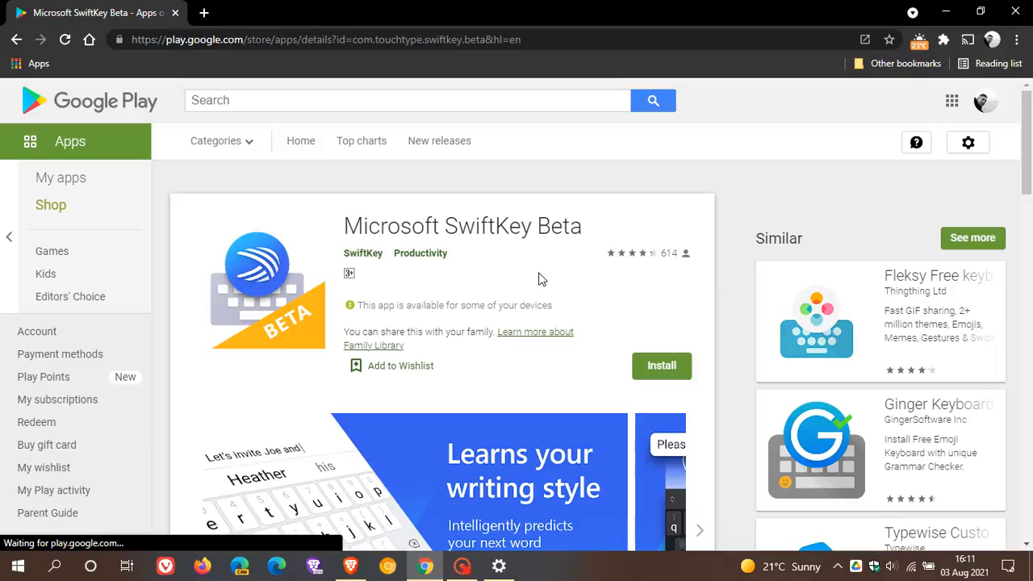
pyautogui.moveTo(547, 281)
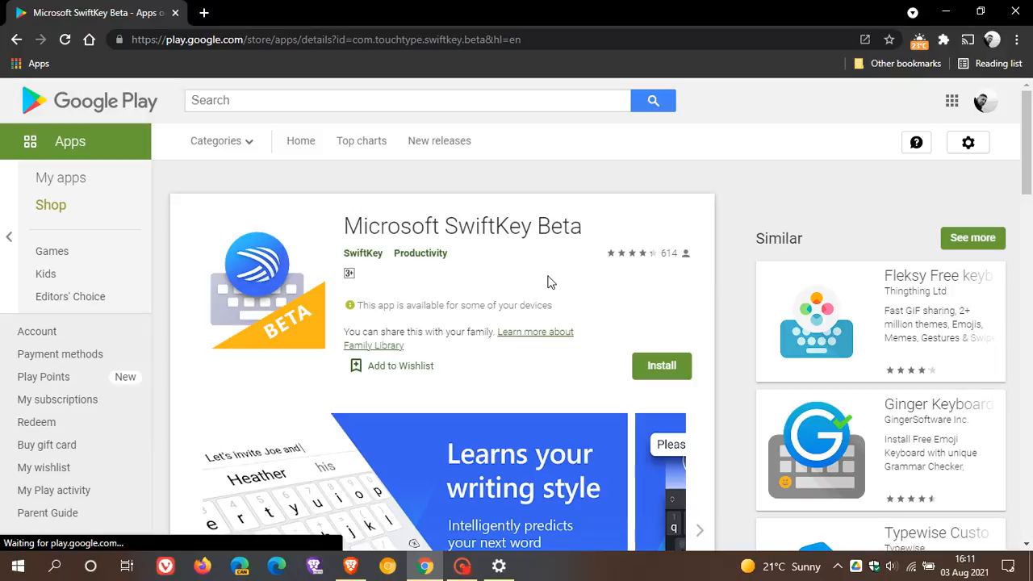
pyautogui.moveTo(525, 278)
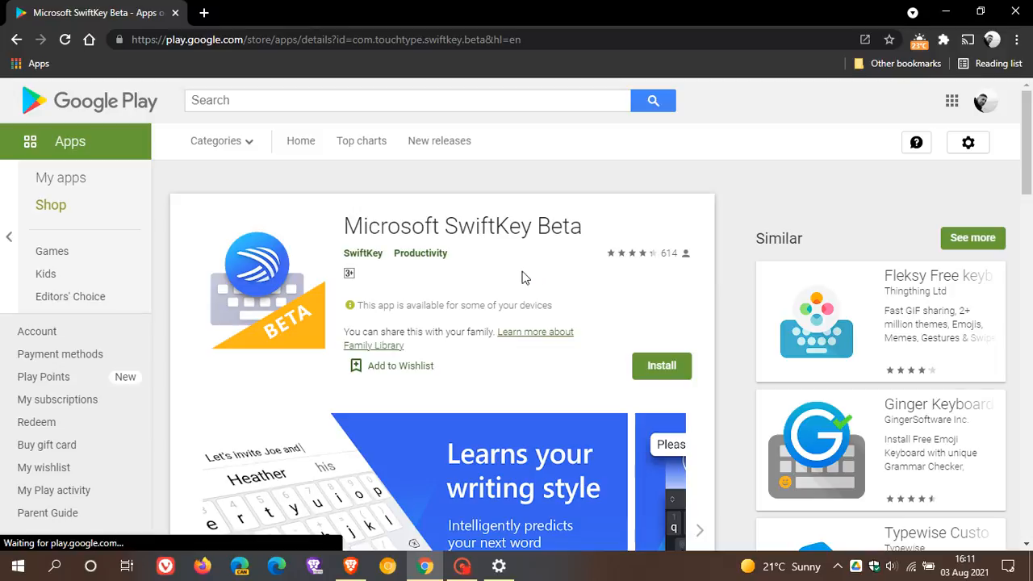
pyautogui.moveTo(558, 276)
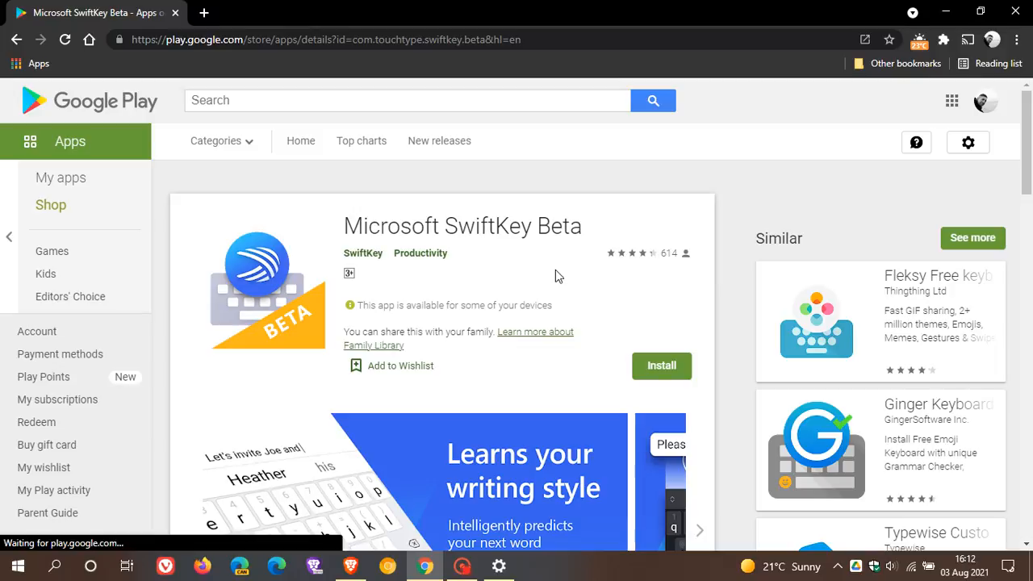
# - Scroll down the SwiftKey Beta page to What's New about Cloud Clipboard syncing
pyautogui.scroll(-3)
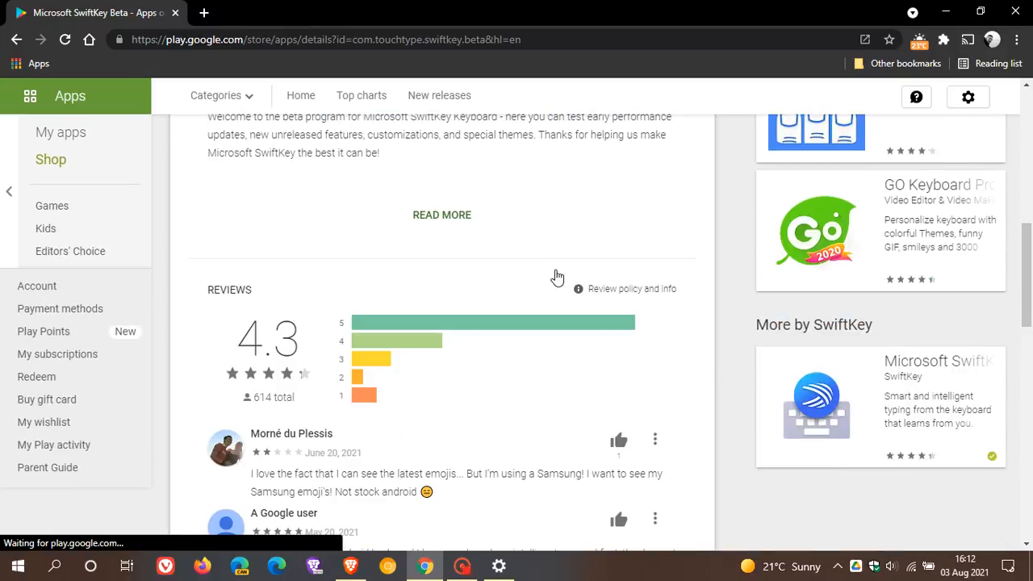
pyautogui.moveTo(559, 275)
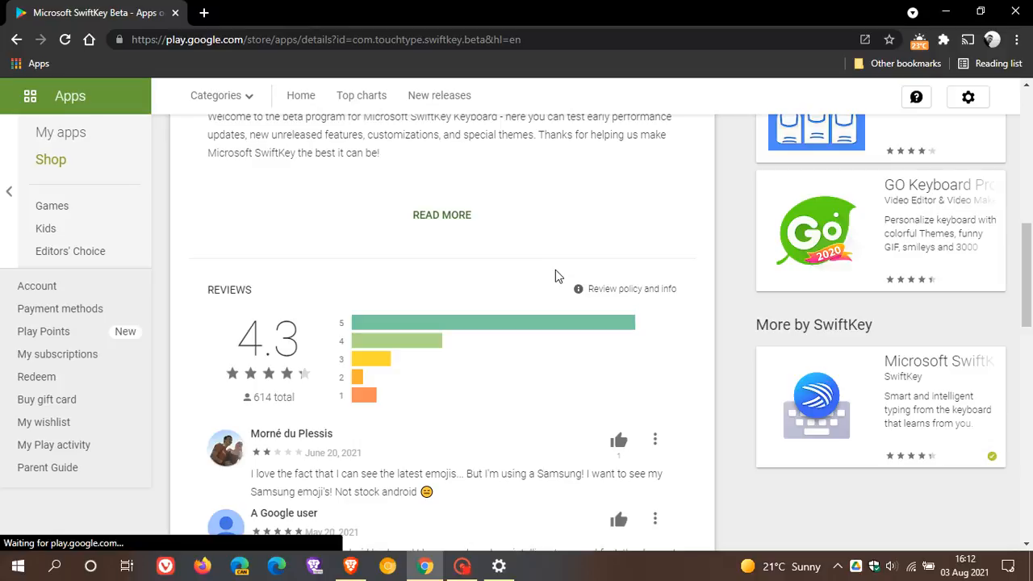
pyautogui.scroll(-3)
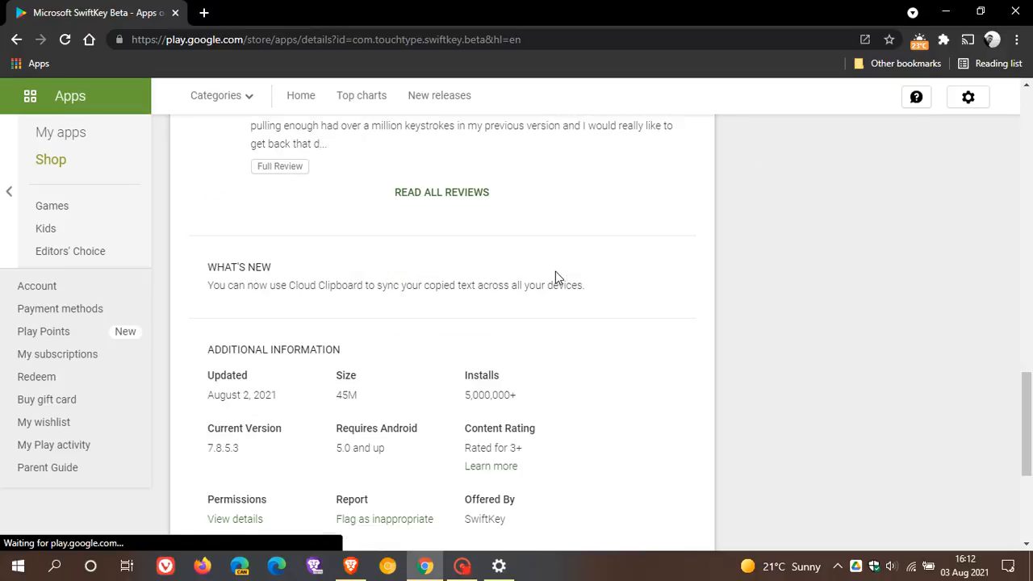
pyautogui.moveTo(440, 307)
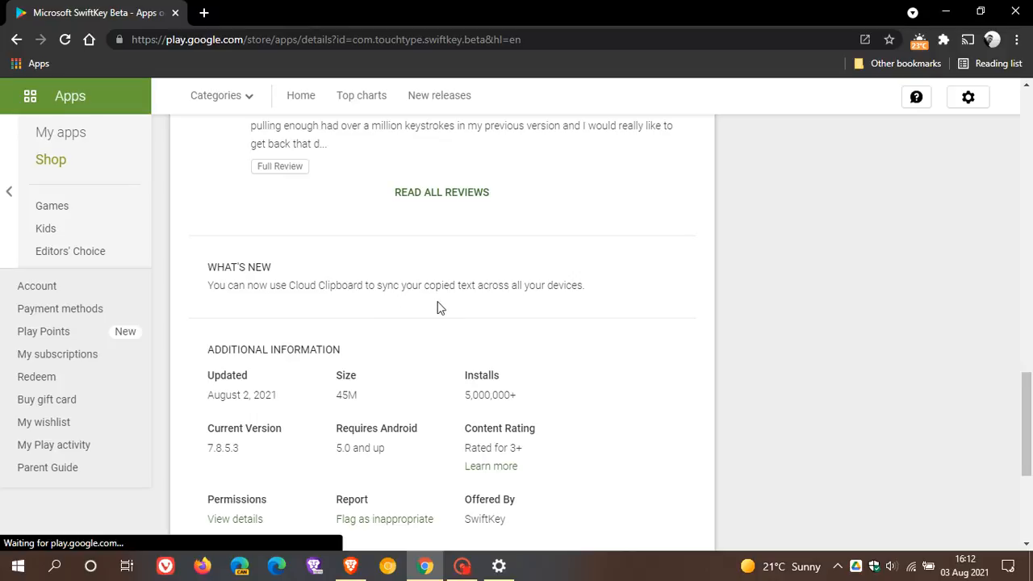
pyautogui.moveTo(591, 312)
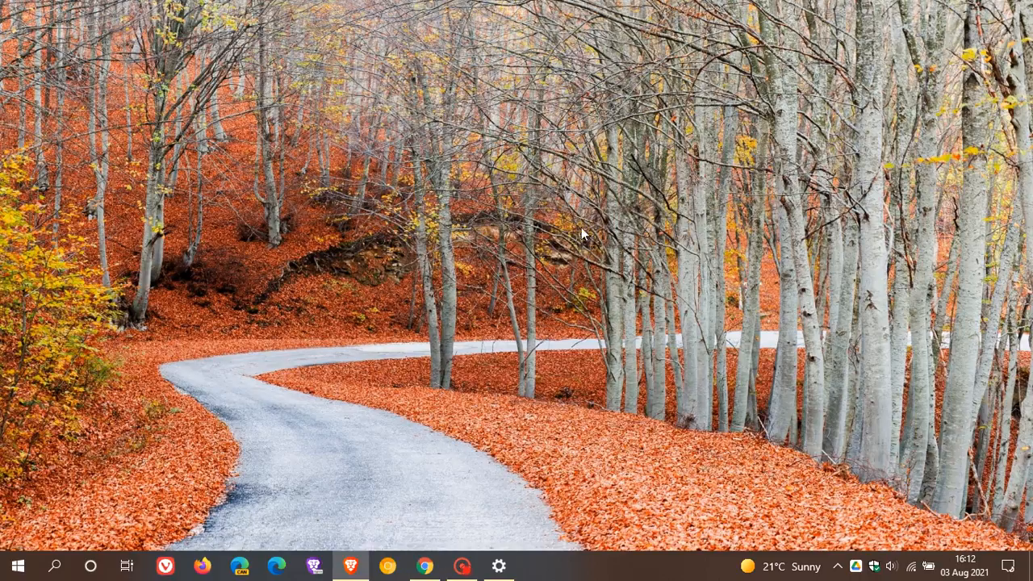
pyautogui.moveTo(655, 293)
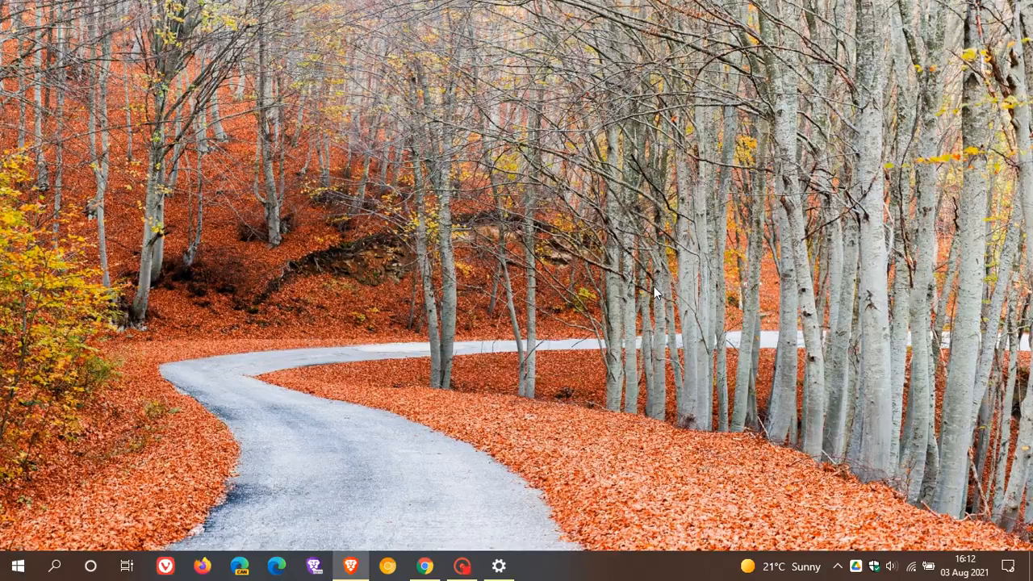